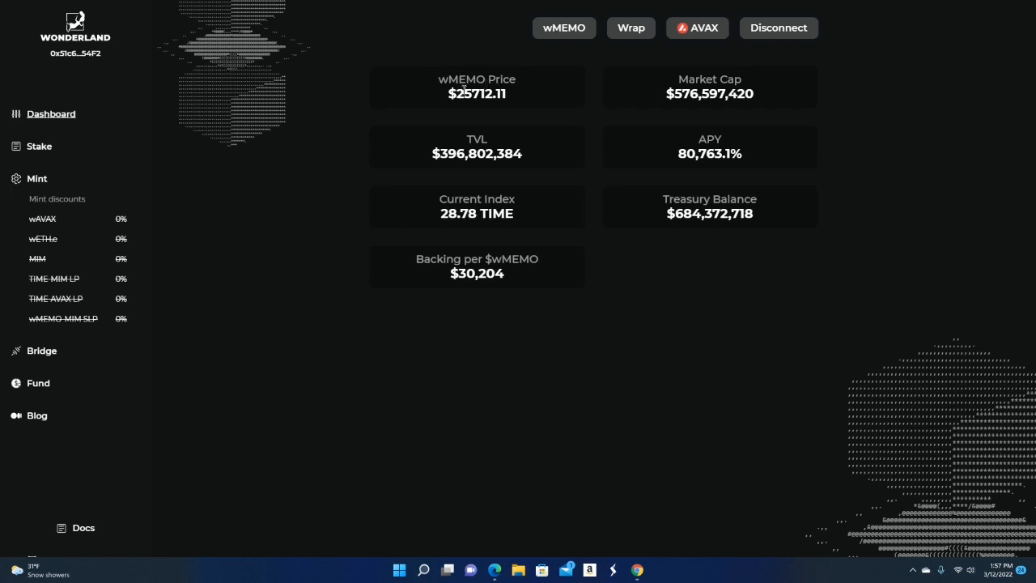
pyautogui.moveTo(466, 106)
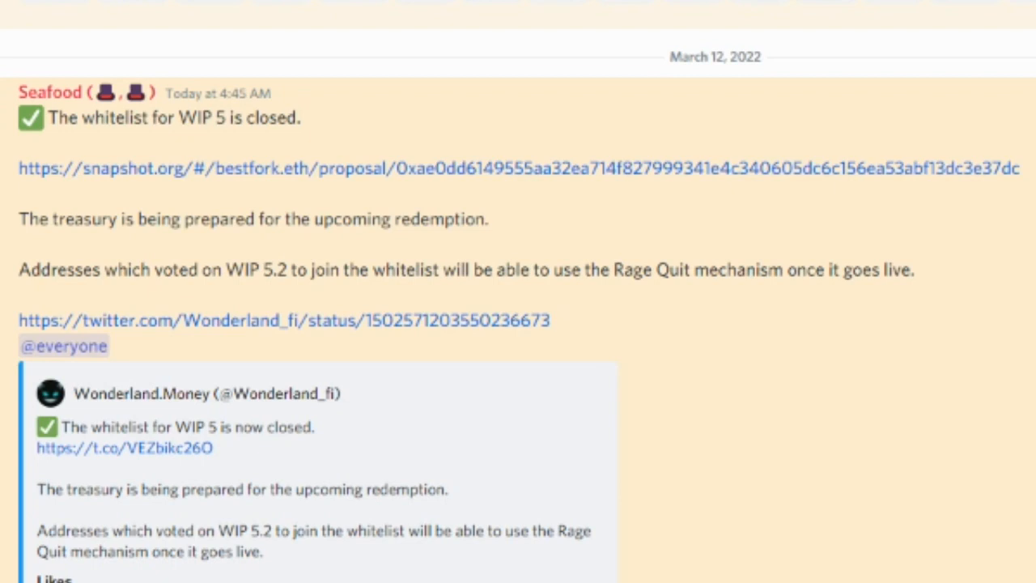
pyautogui.moveTo(737, 105)
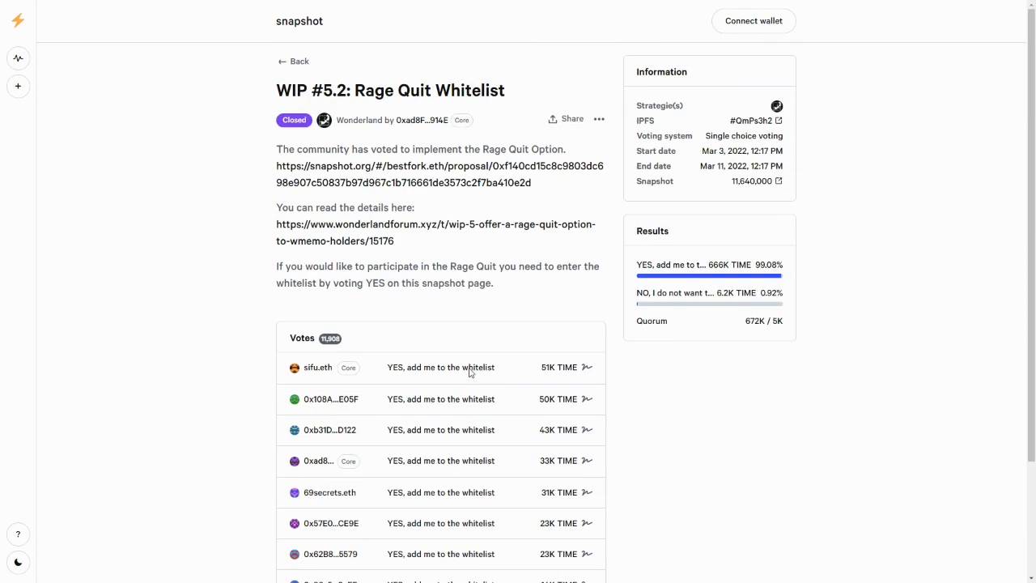
pyautogui.moveTo(710, 407)
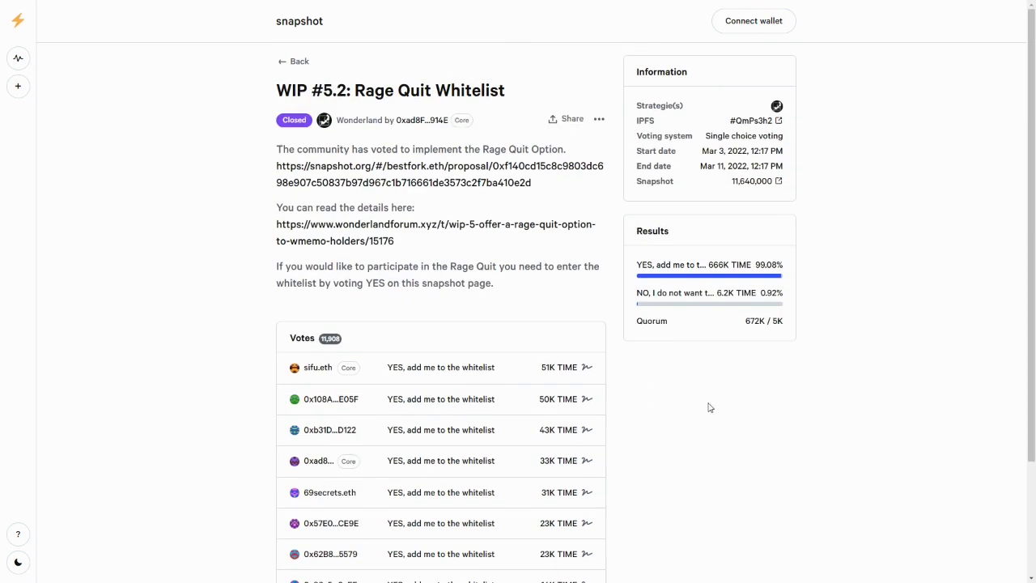
pyautogui.moveTo(703, 408)
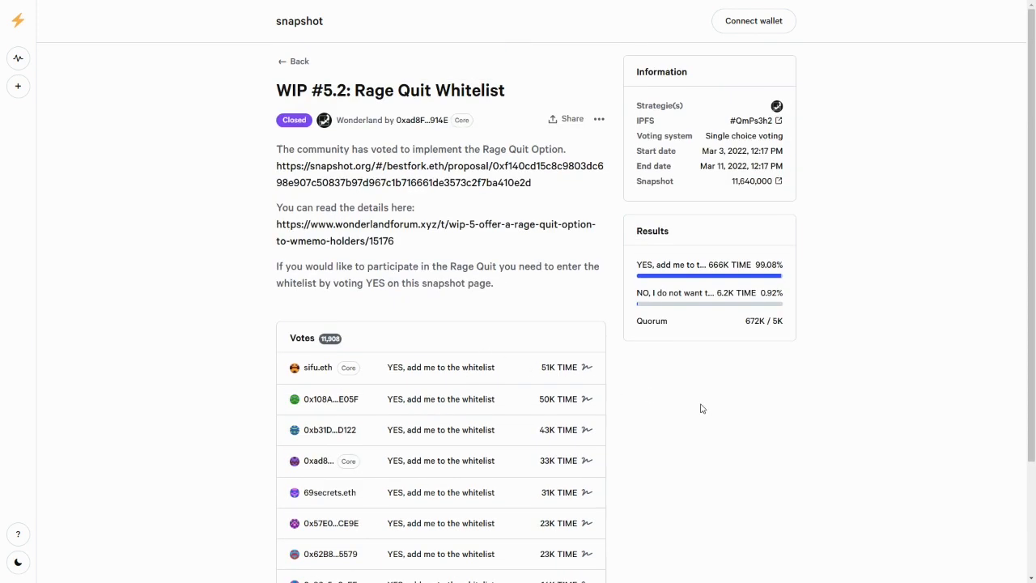